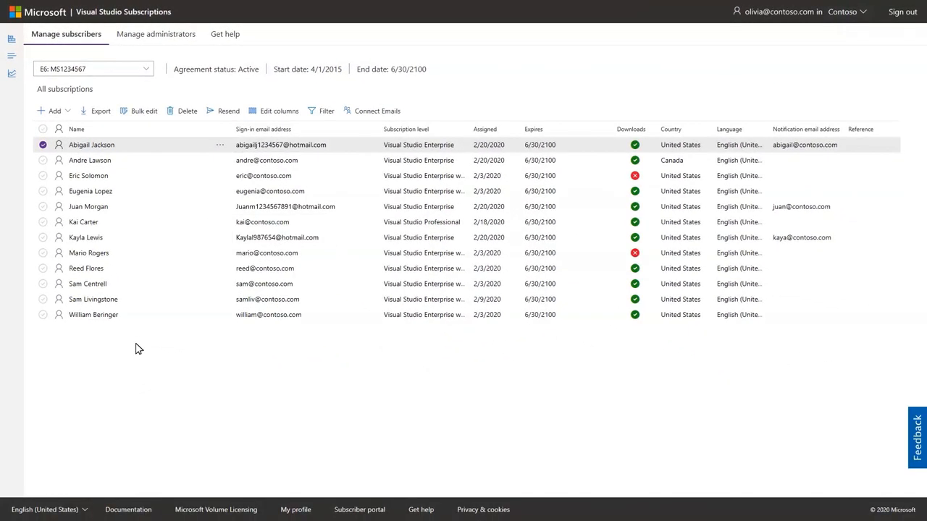
mouse_move(223, 149)
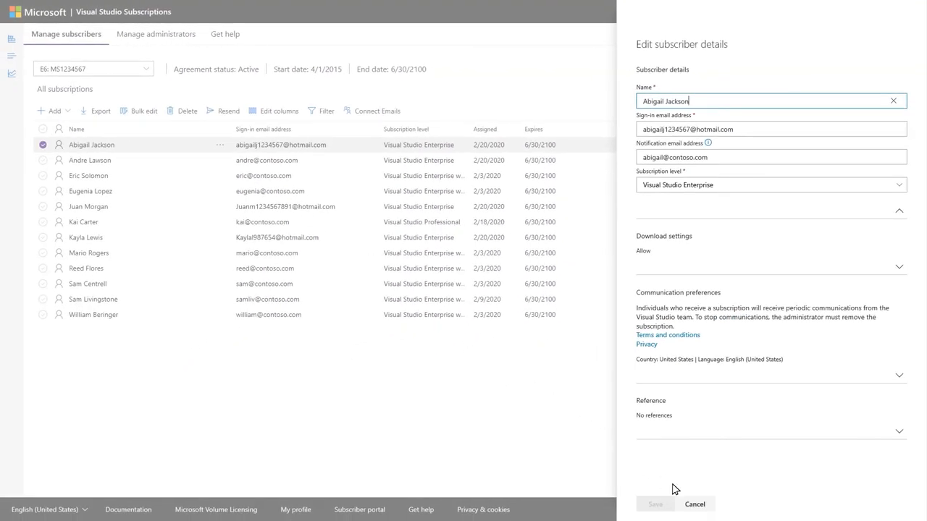
click(695, 504)
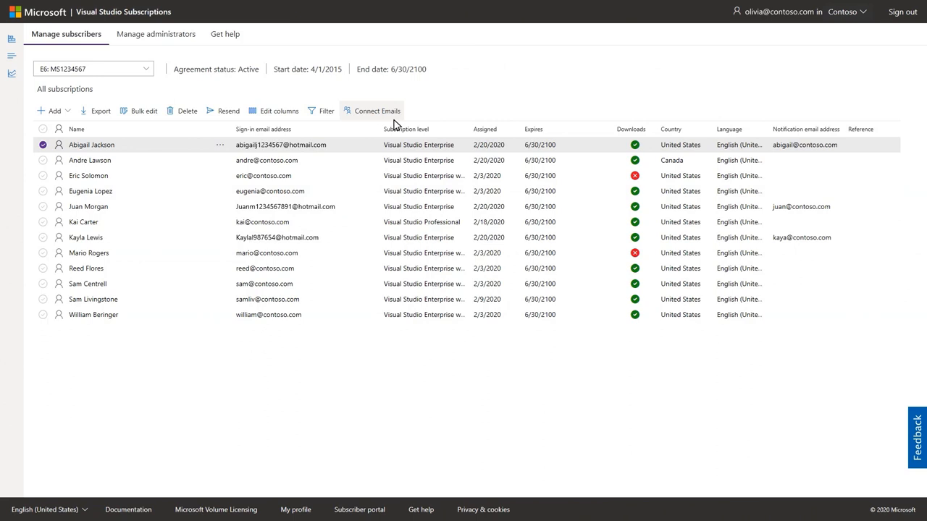
click(376, 110)
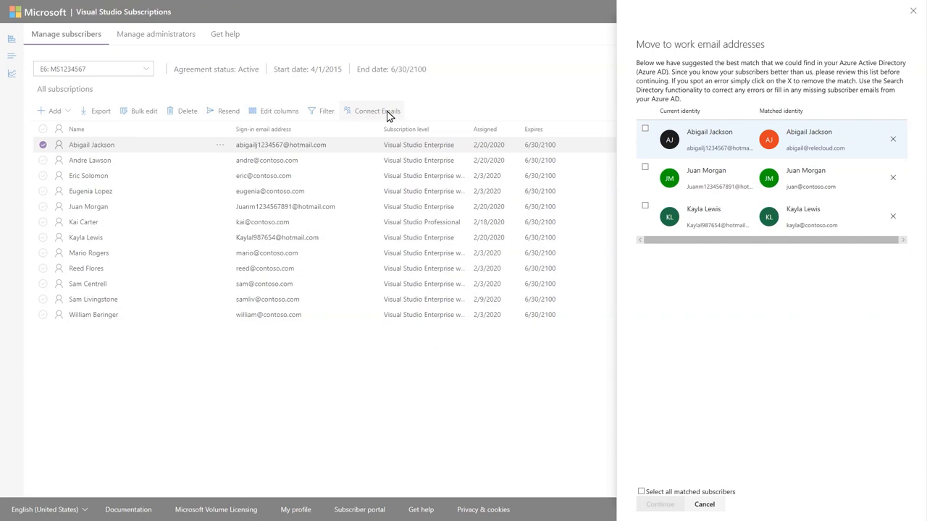
mouse_move(510, 122)
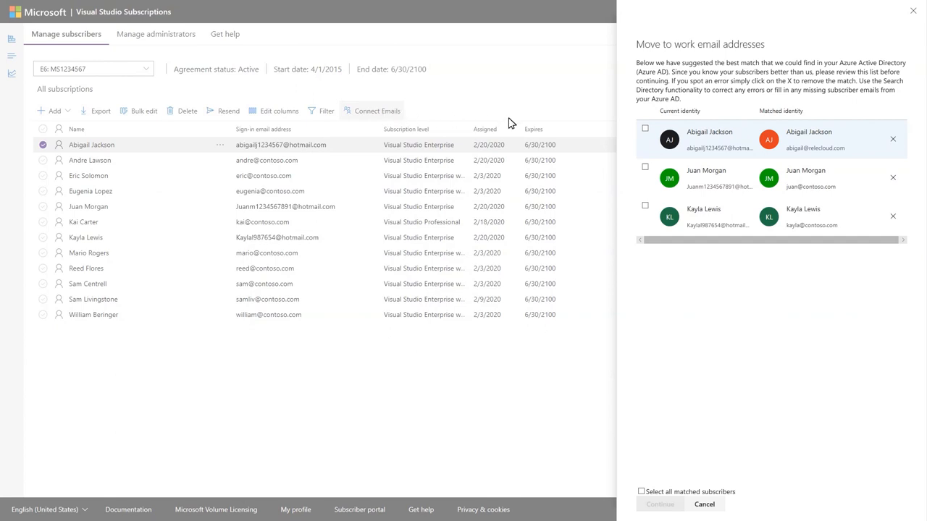
click(892, 139)
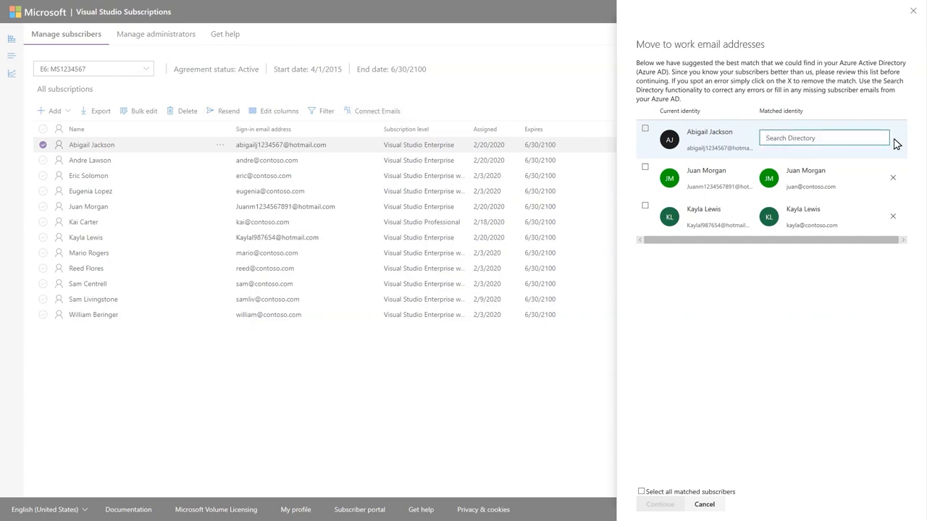
text(abigail)
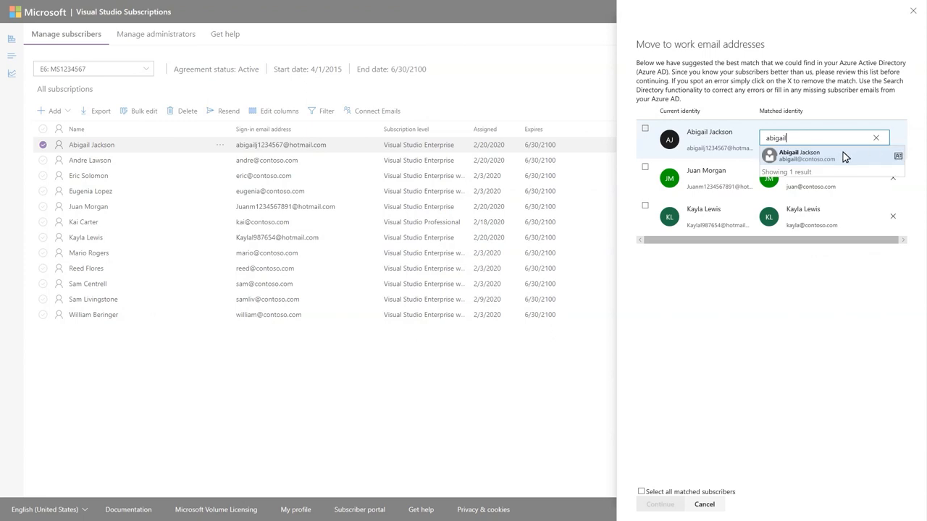
click(805, 157)
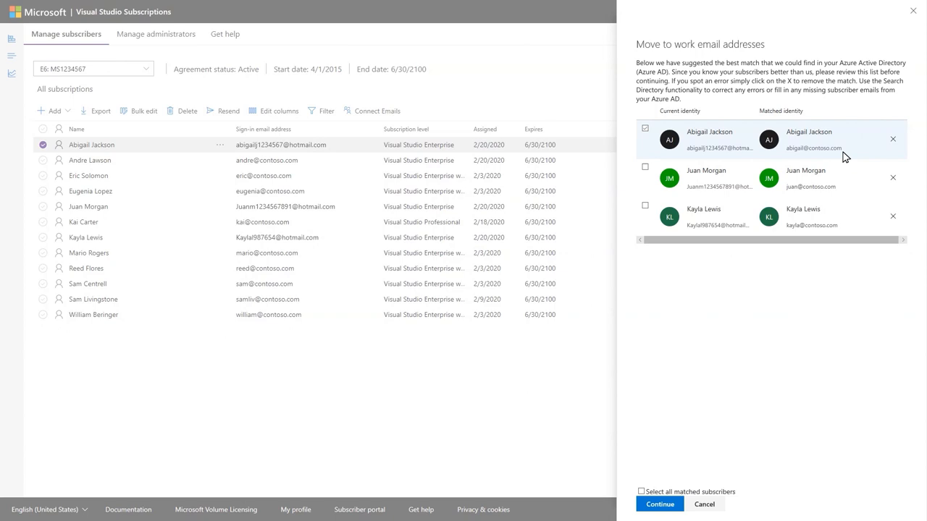
click(640, 492)
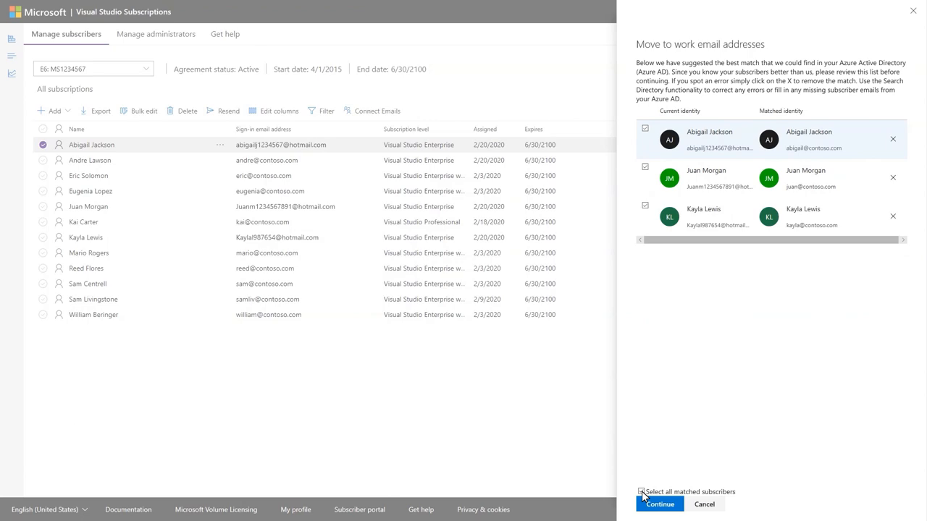
Continue with all matched subscribers and save the move to contoso.com work addresses.
click(641, 492)
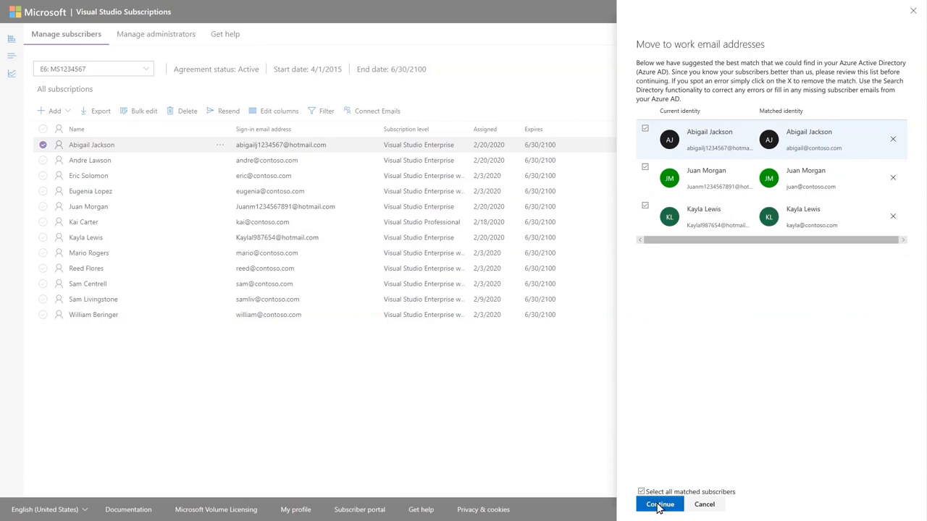
click(659, 504)
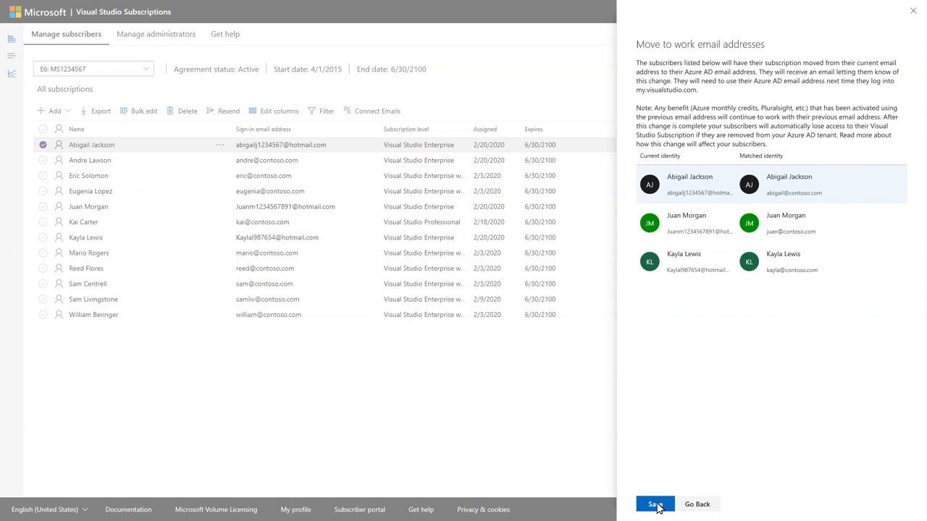
click(654, 504)
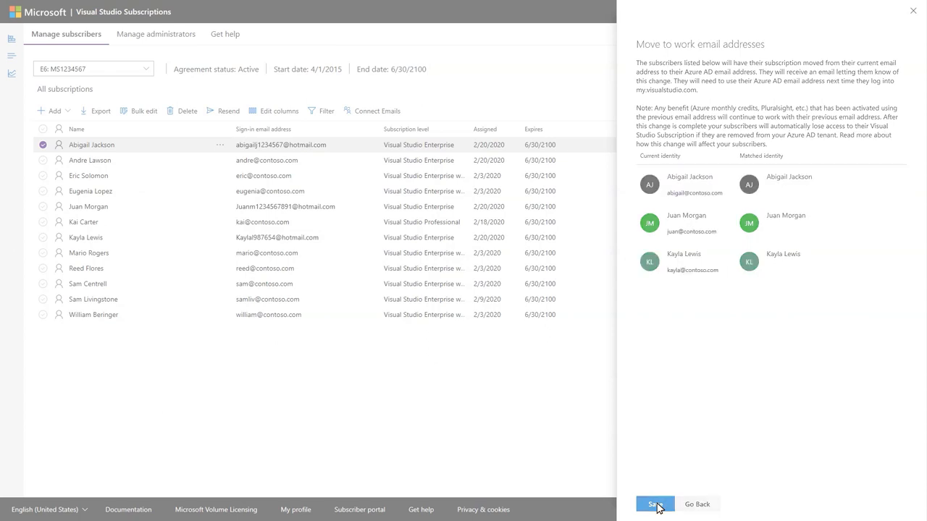
click(655, 504)
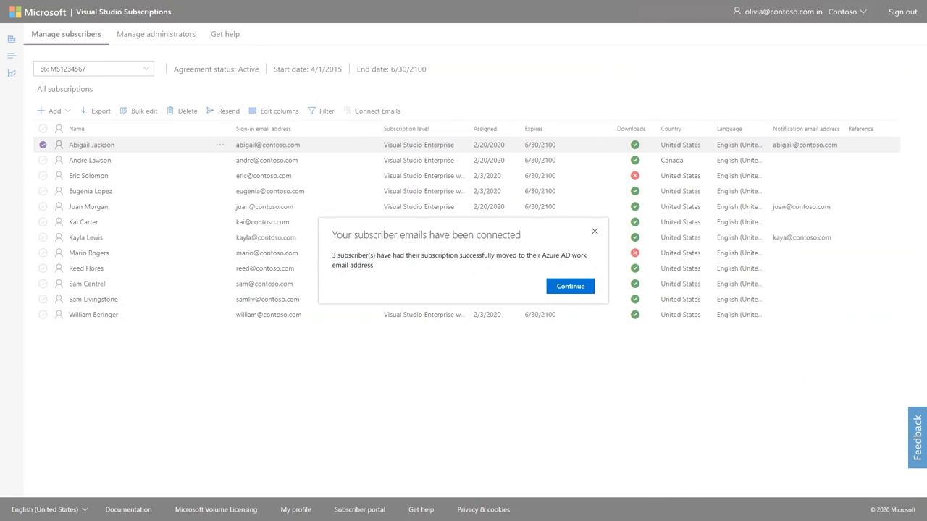
Acknowledge the emails-connected confirmation and return to the updated subscriber list.
click(571, 287)
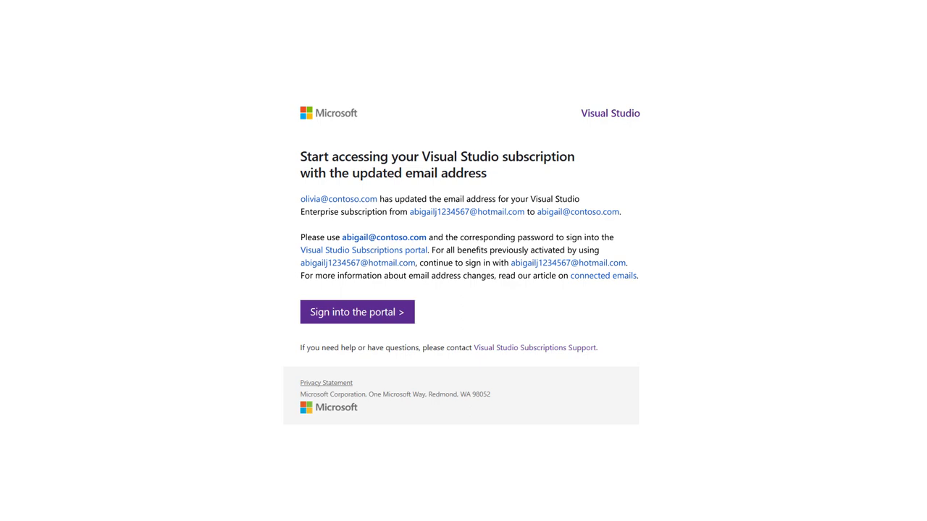
click(356, 312)
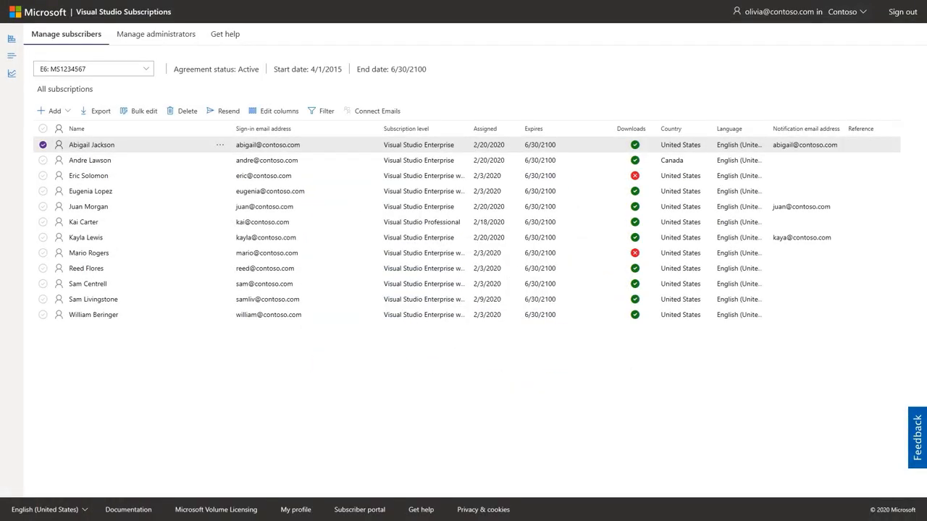